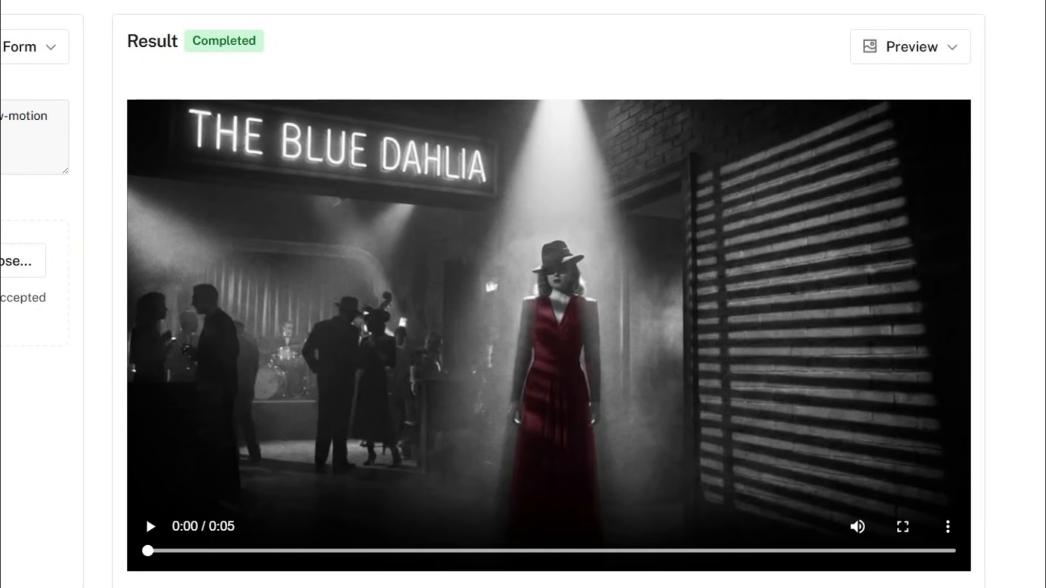
# Bring the Blue Dahlia film-noir result into view and enlarge the clip to full screen.
pyautogui.scroll(-3)
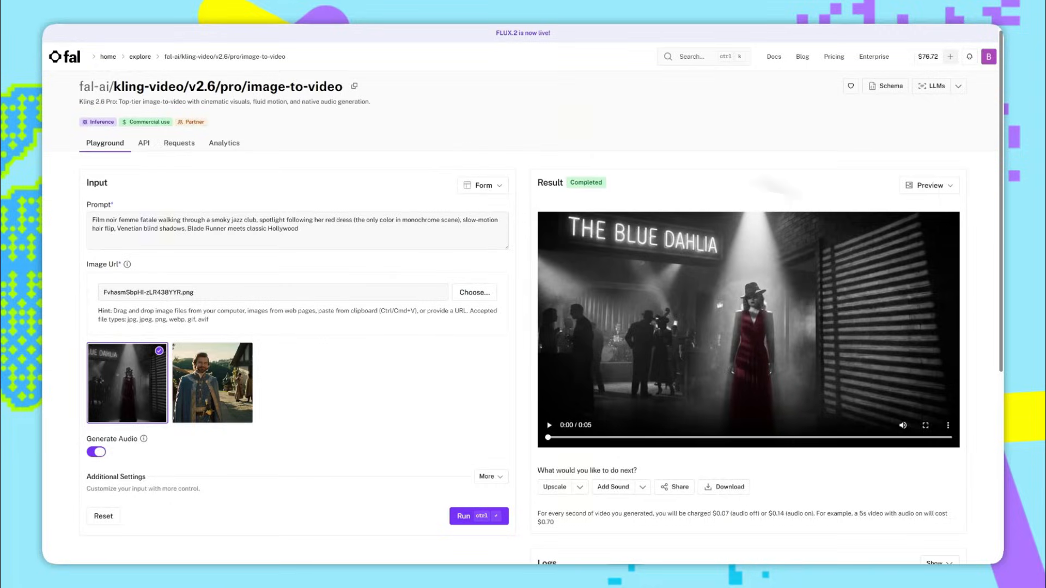
pyautogui.click(925, 425)
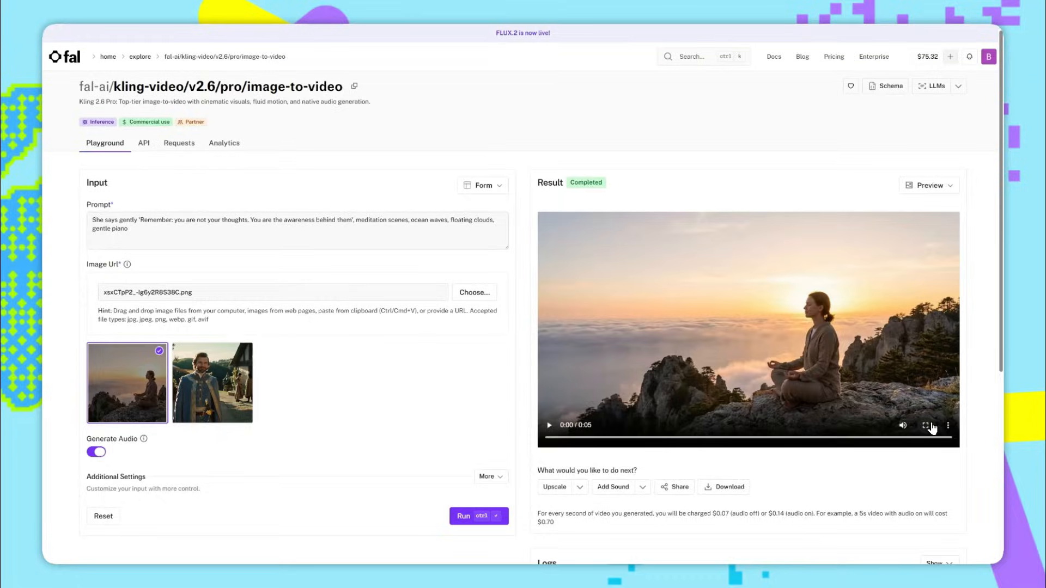
# Enlarge the meditation-above-the-clouds clip to full screen.
pyautogui.click(925, 426)
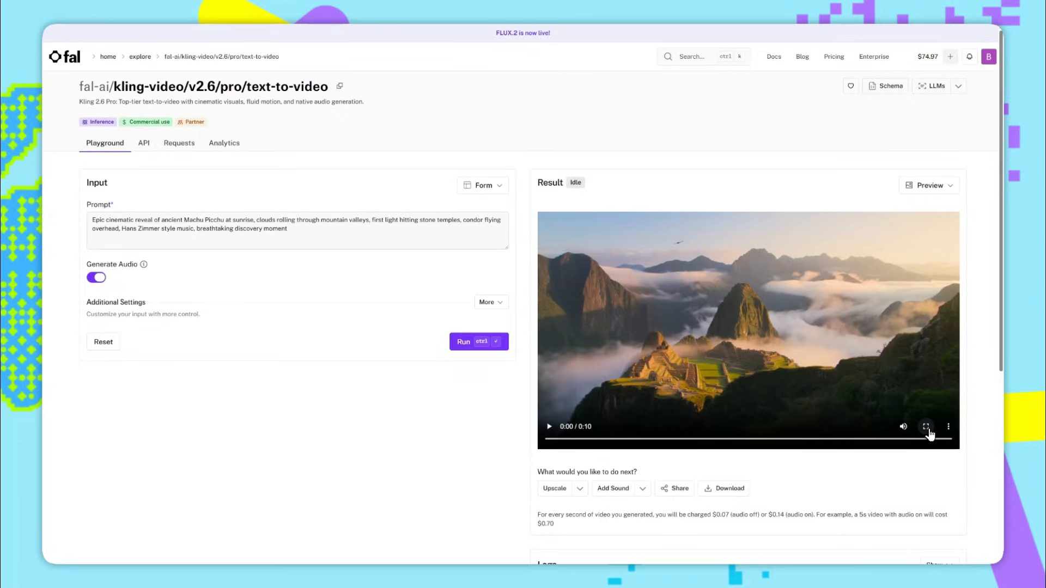
# Enlarge the Machu Picchu sunrise clip to full screen.
pyautogui.click(926, 426)
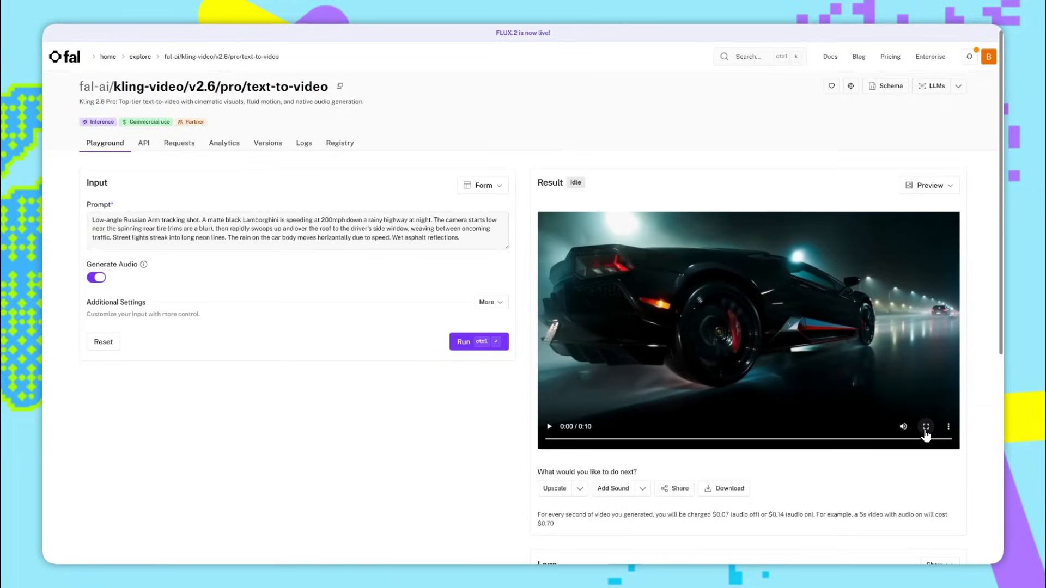
# Enlarge the black Lamborghini rainy-highway clip to full screen.
pyautogui.click(926, 427)
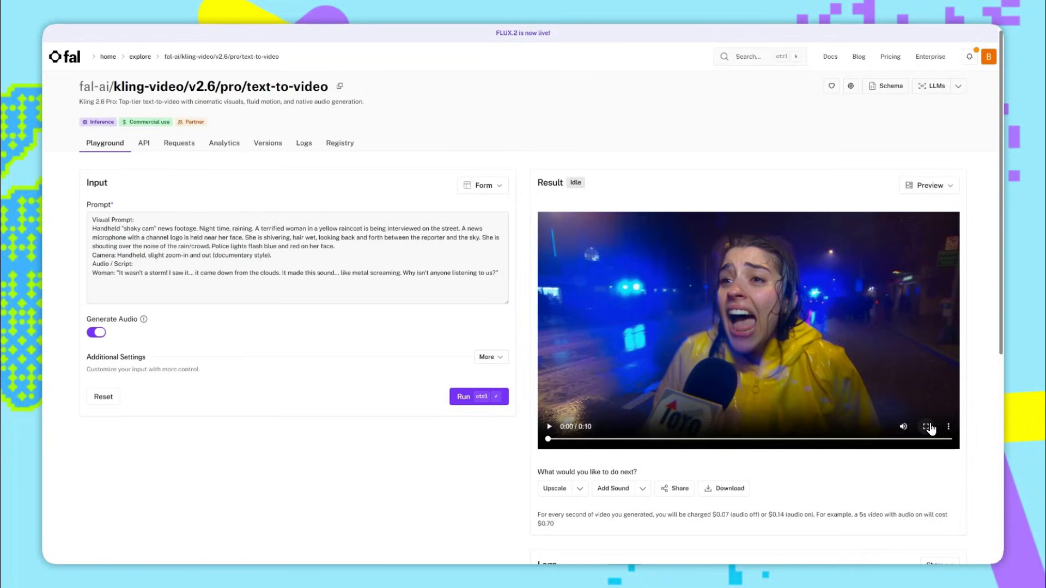
# Enlarge the rainy-night news interview clip to full screen.
pyautogui.click(929, 426)
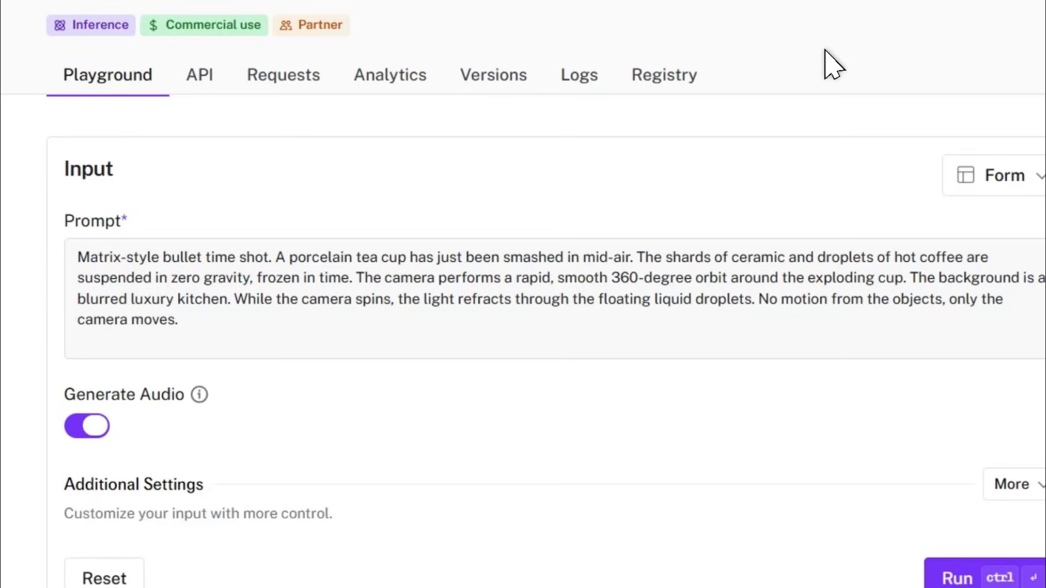
# Enlarge the bullet-time shattering teacup clip to full screen and start playback.
pyautogui.click(956, 577)
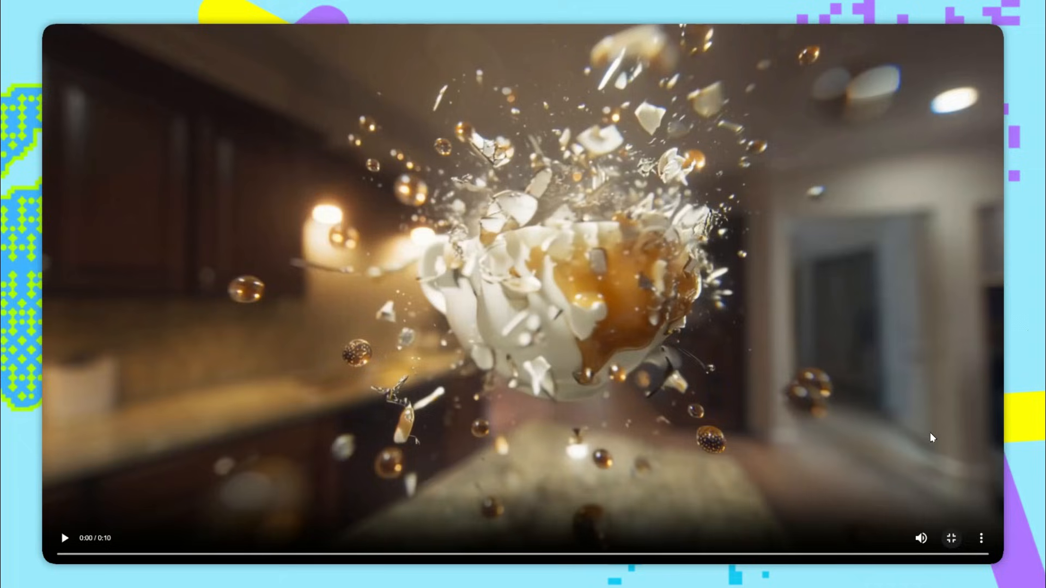
pyautogui.click(64, 538)
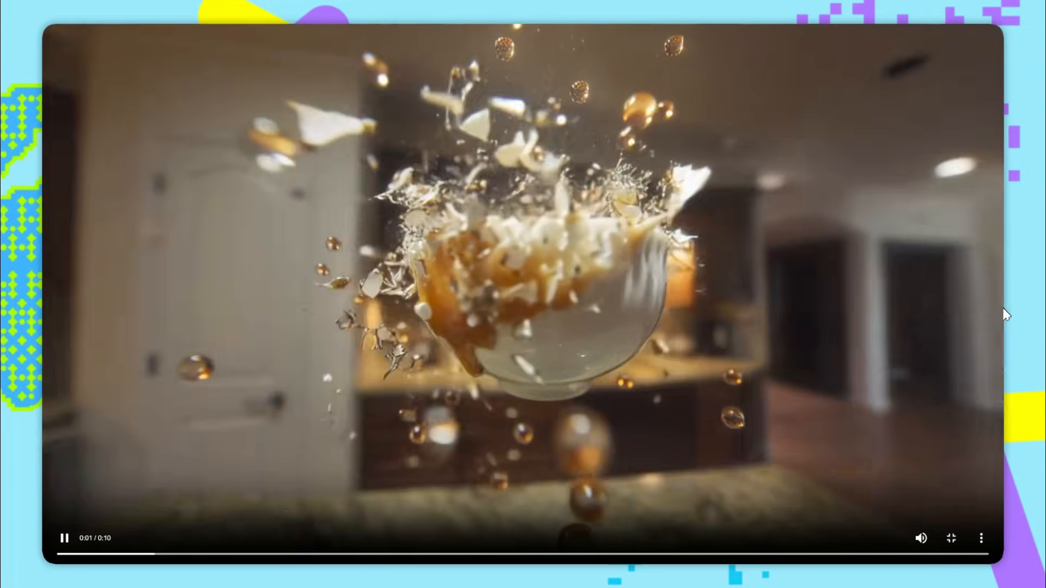